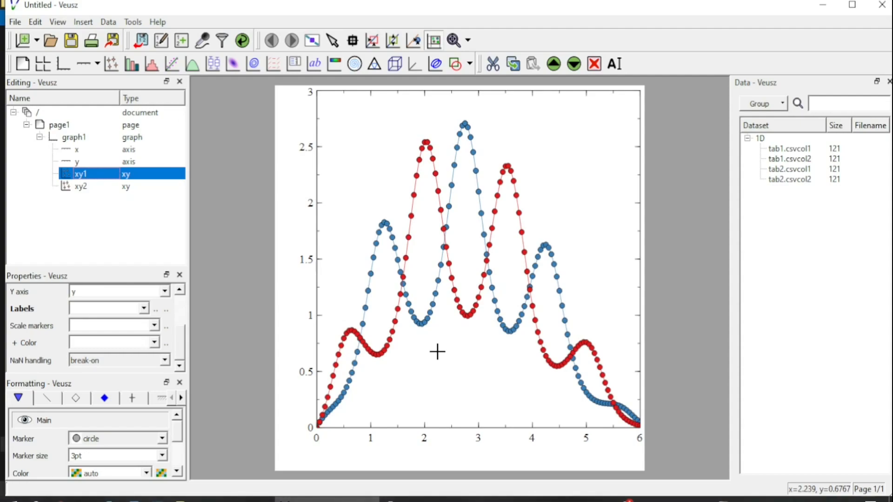
pyautogui.moveTo(620, 274)
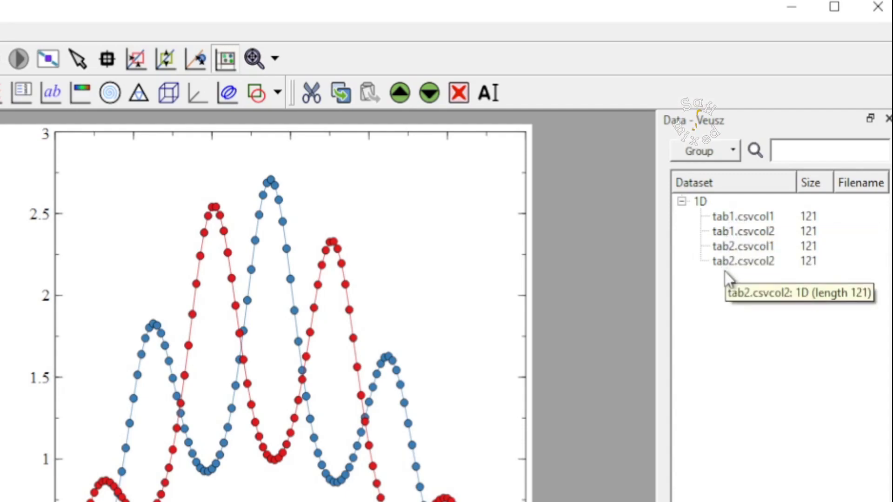
pyautogui.moveTo(726, 248)
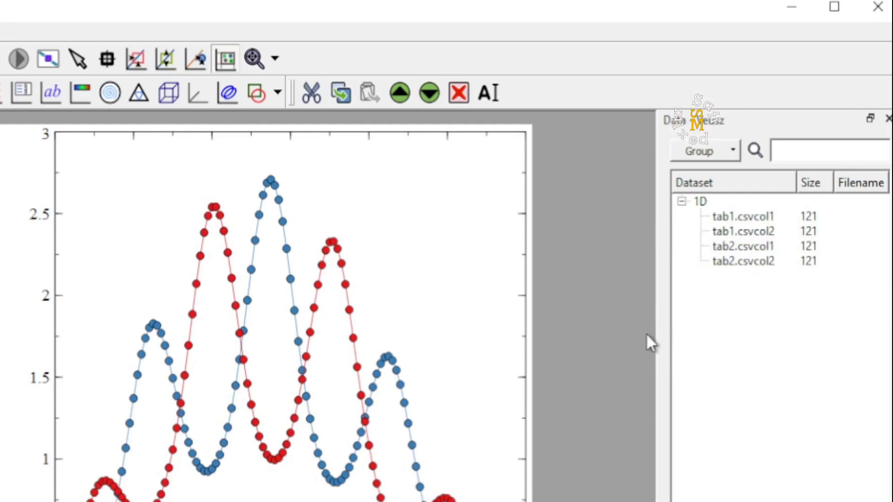
pyautogui.moveTo(585, 251)
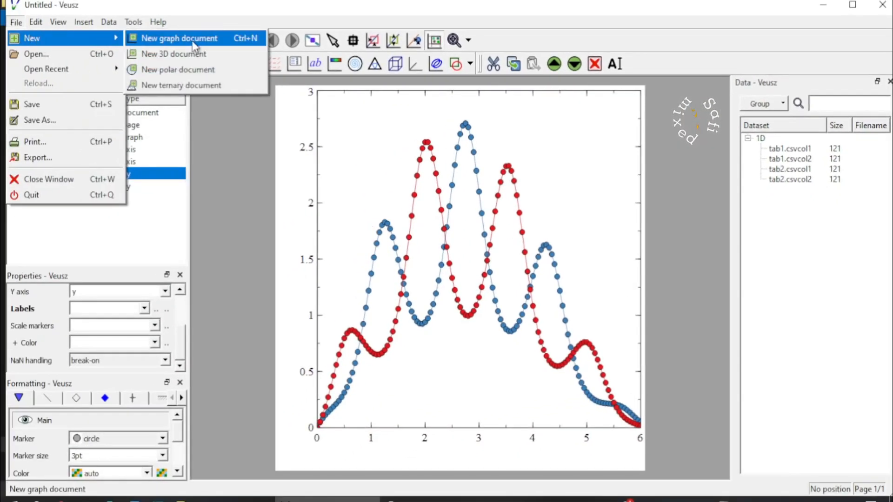
# - Start a new empty graph document and bring up the Data Import dialog
pyautogui.click(180, 38)
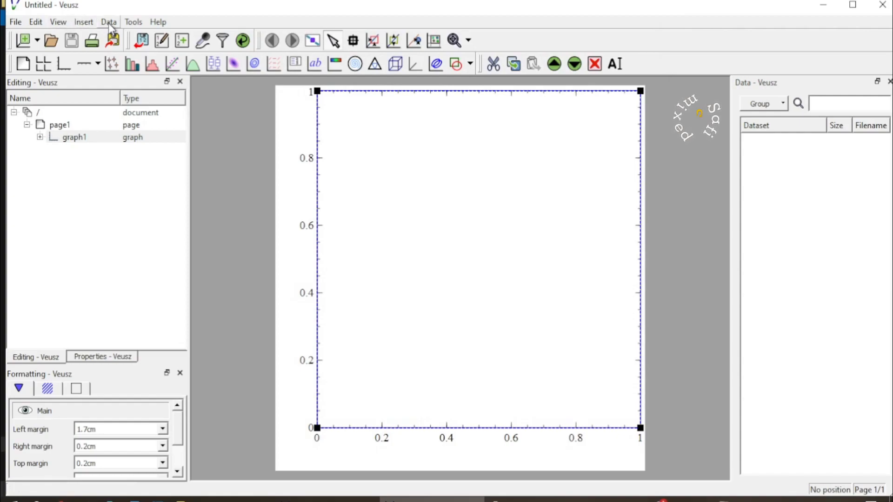
pyautogui.click(108, 22)
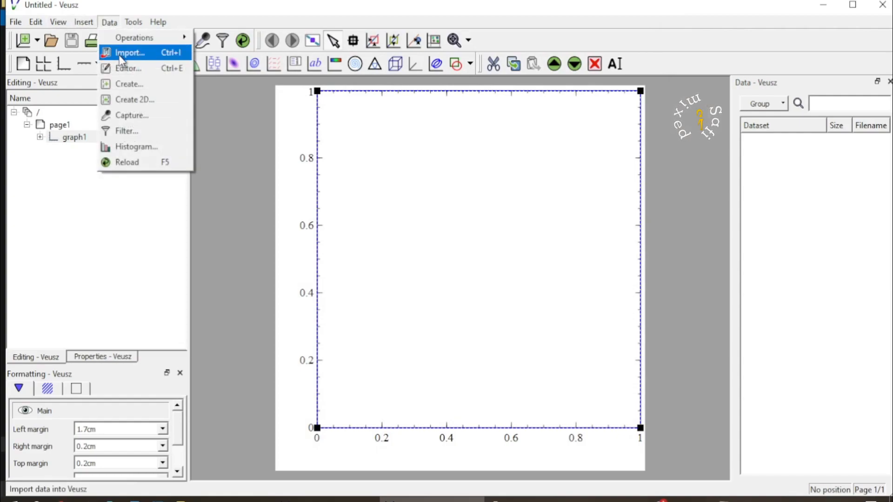
pyautogui.click(129, 52)
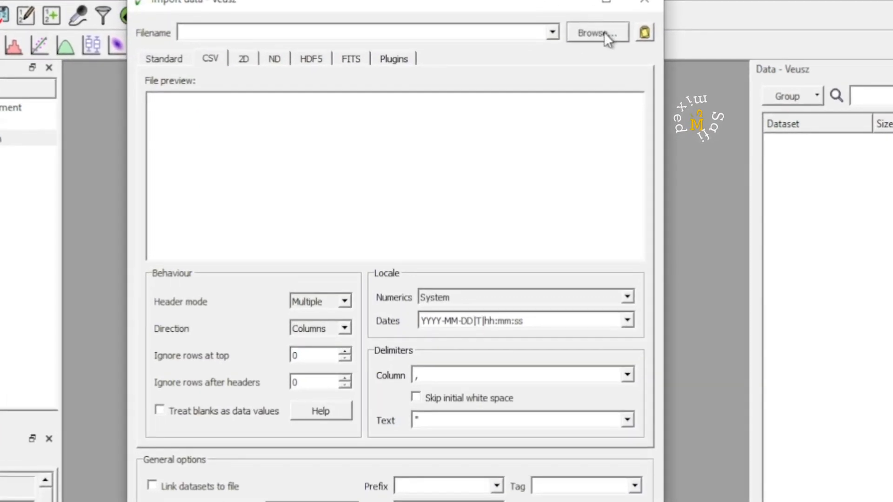
# - Browse for a data file and select tab1.csv in the file chooser
pyautogui.click(596, 33)
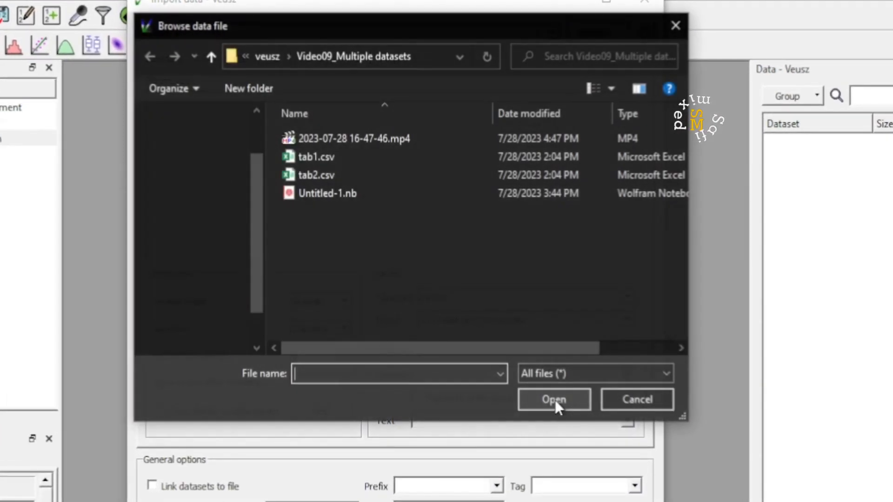
pyautogui.click(353, 138)
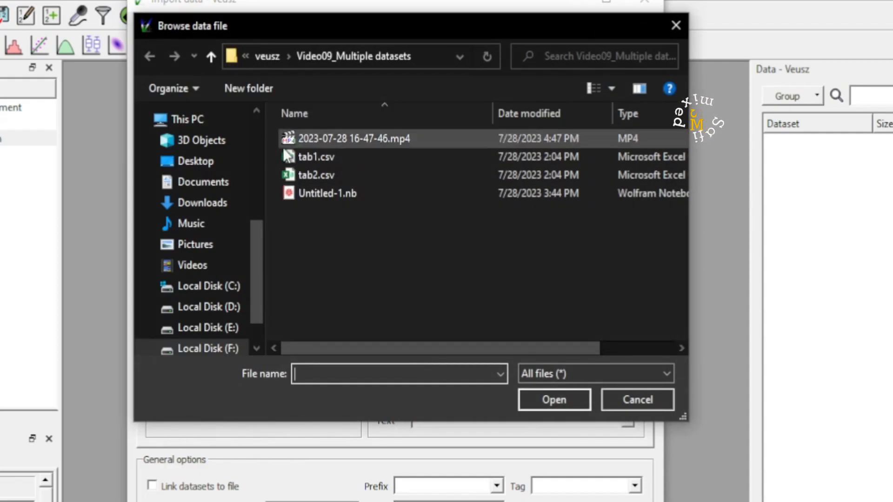
pyautogui.click(315, 157)
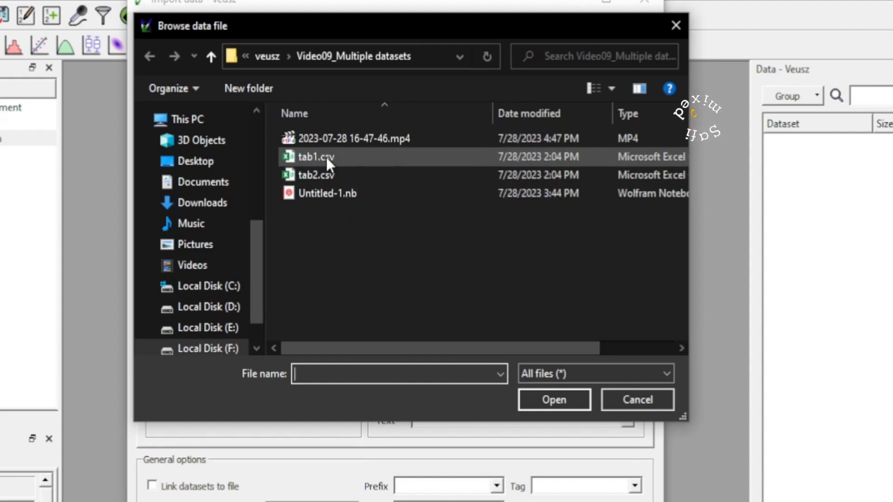
pyautogui.click(315, 157)
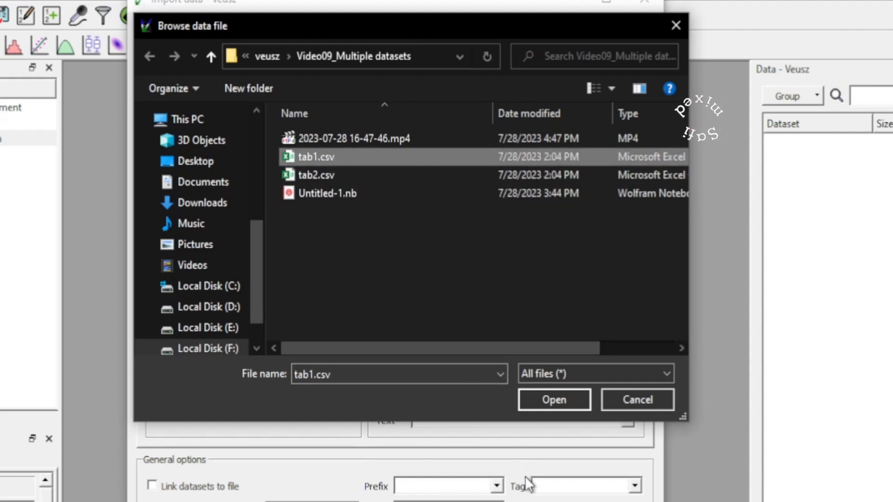
pyautogui.moveTo(553, 400)
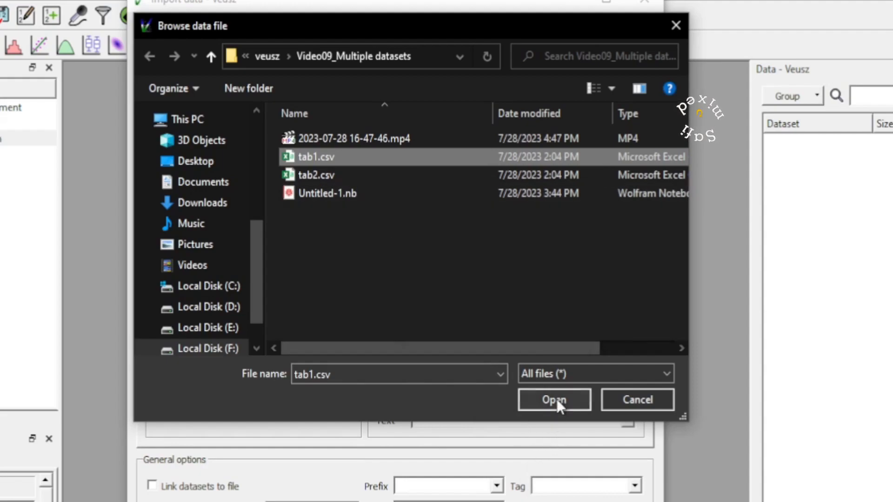
# - Import tab1.csv, creating datasets col1 and col2
pyautogui.click(553, 399)
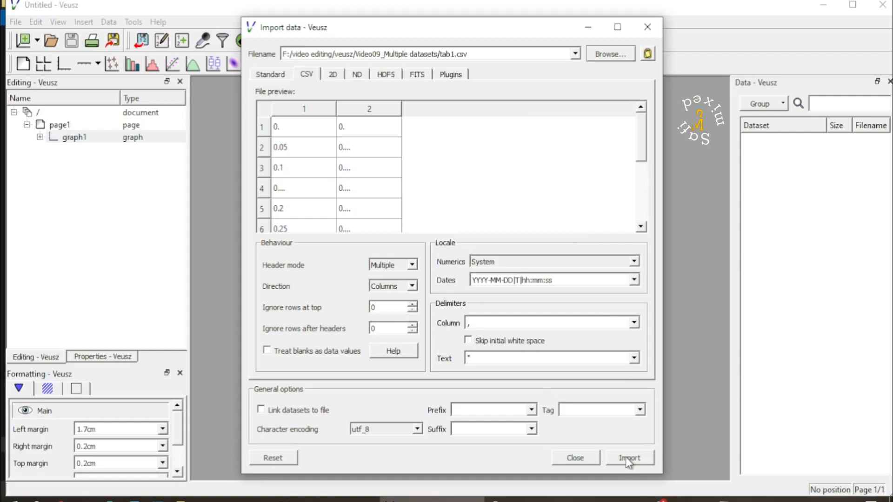
pyautogui.click(629, 457)
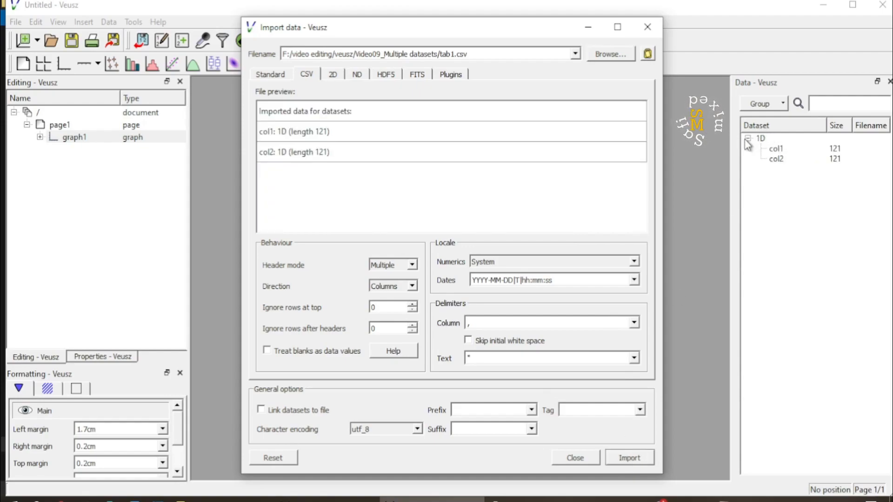
pyautogui.moveTo(785, 175)
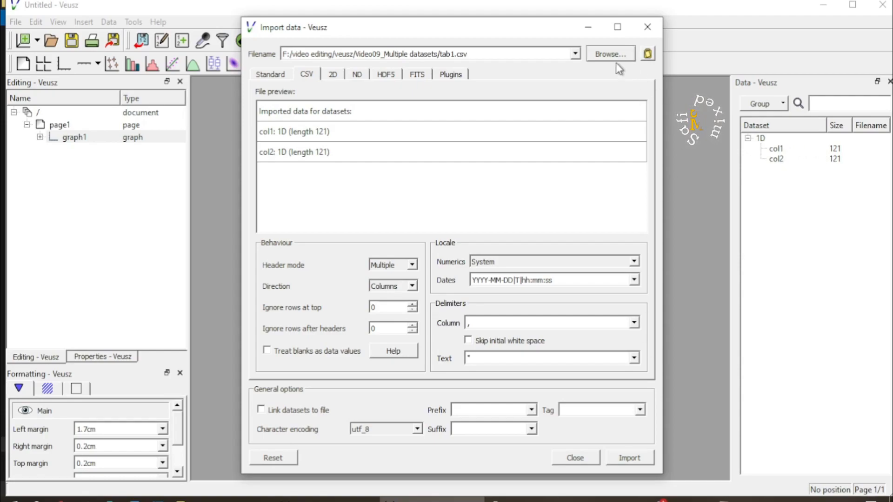
# - Browse to tab2.csv and import it, overwriting col1 and col2 with its columns
pyautogui.click(609, 54)
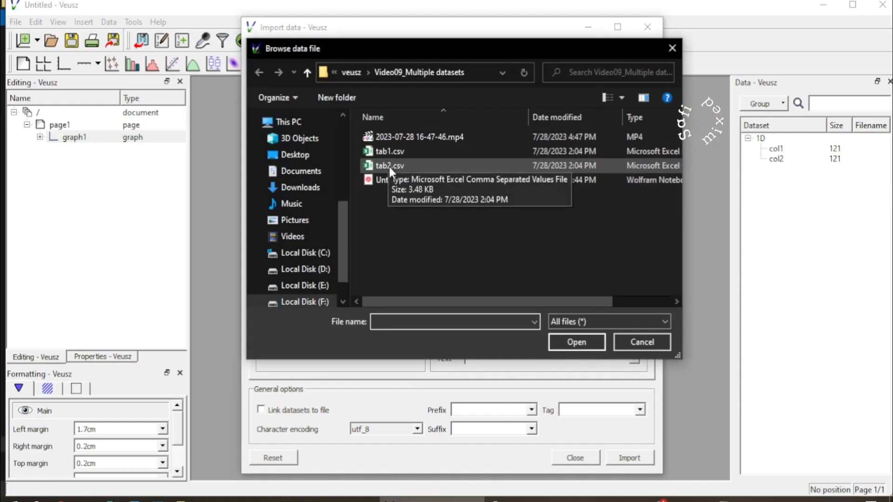
pyautogui.doubleClick(390, 166)
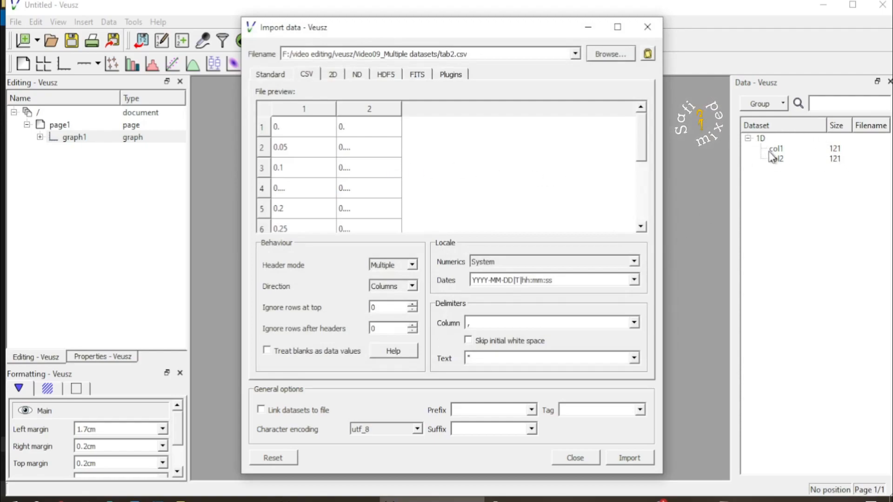
pyautogui.moveTo(568, 311)
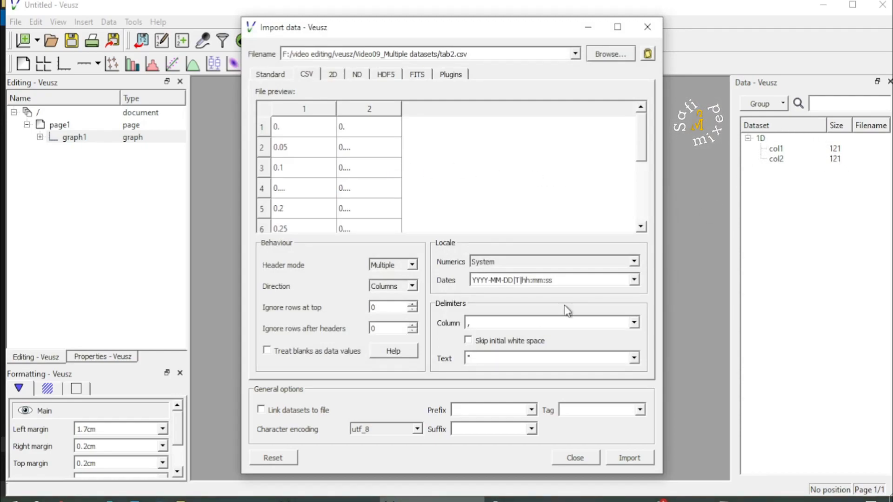
pyautogui.click(629, 457)
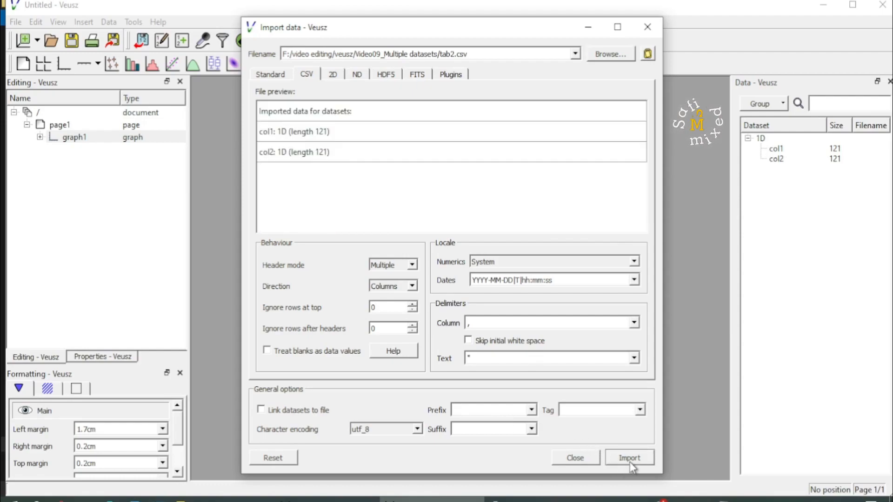
pyautogui.moveTo(461, 340)
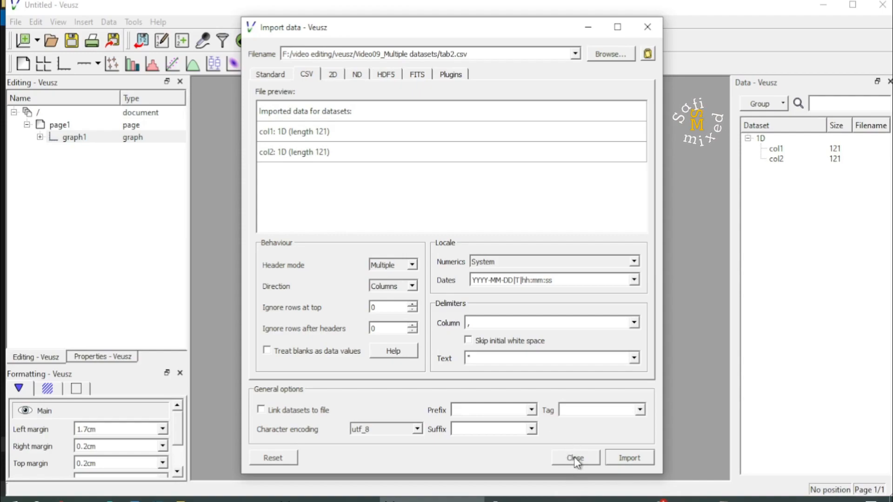
# - Close the import dialog and delete the col1 and col2 datasets, then return to the Data menu
pyautogui.click(574, 457)
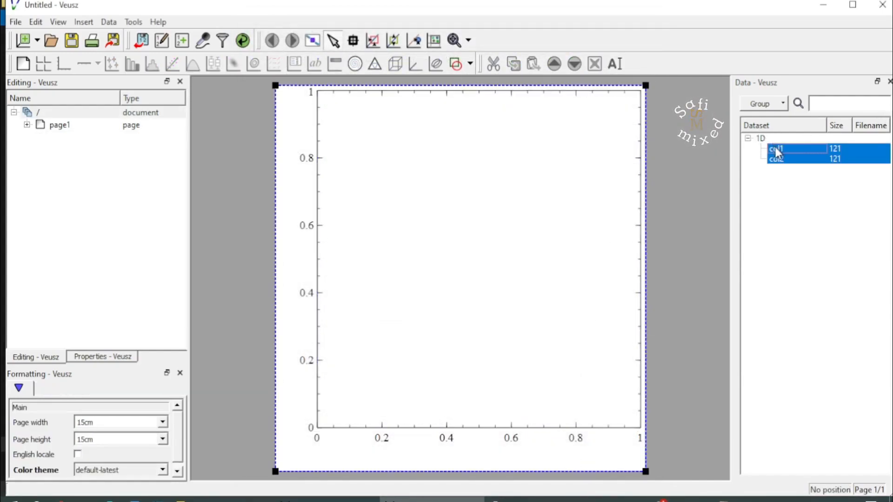
pyautogui.rightClick(797, 152)
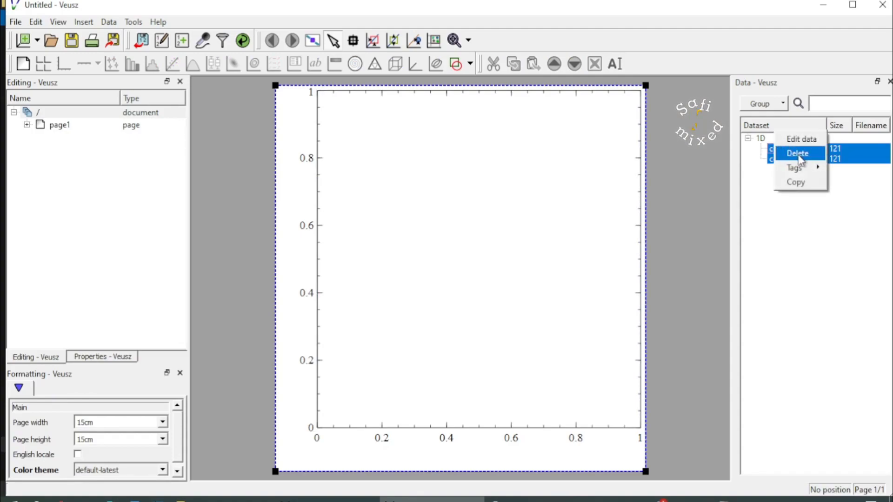
pyautogui.click(797, 152)
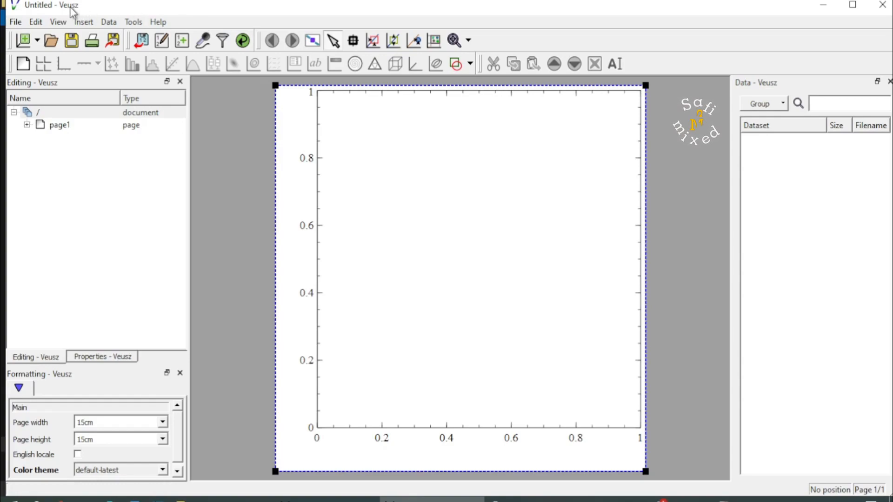
pyautogui.click(108, 22)
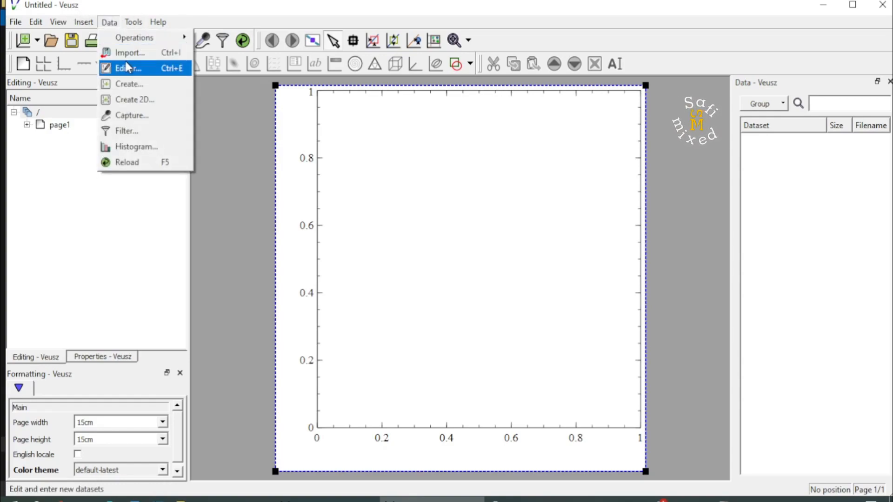
# - Reopen the Import dialog and load tab1.csv as the file to import
pyautogui.click(130, 53)
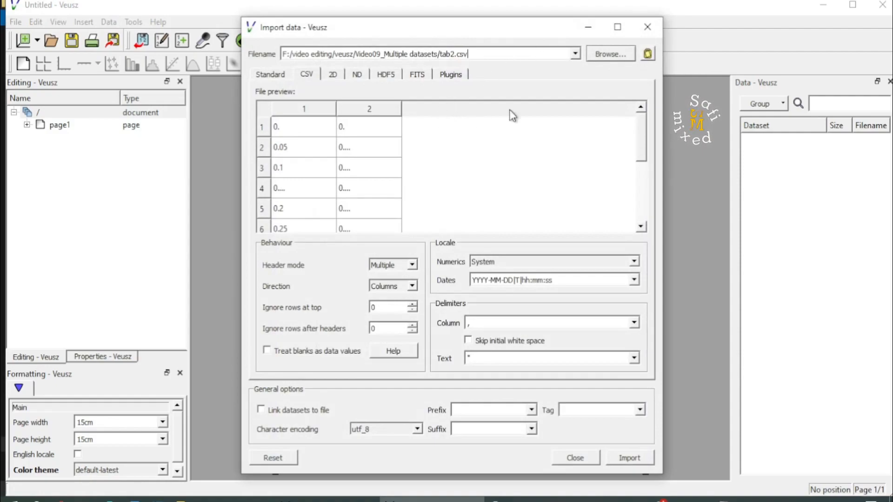
pyautogui.click(608, 53)
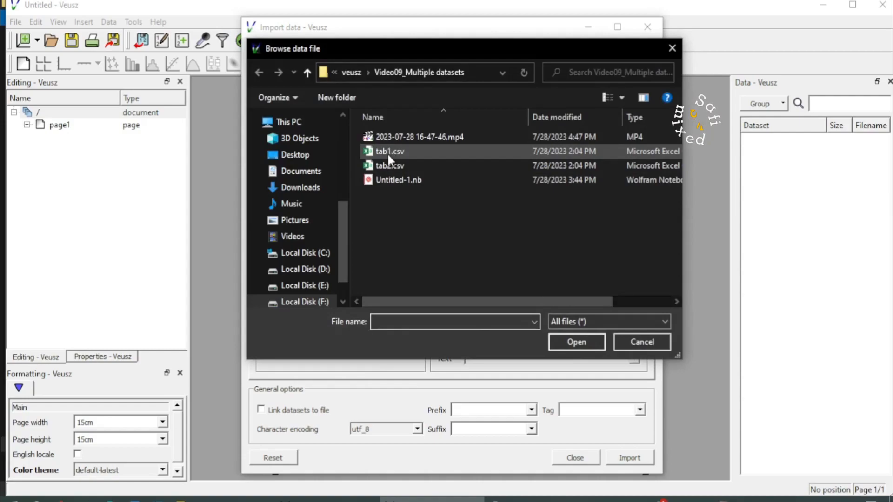
pyautogui.click(390, 151)
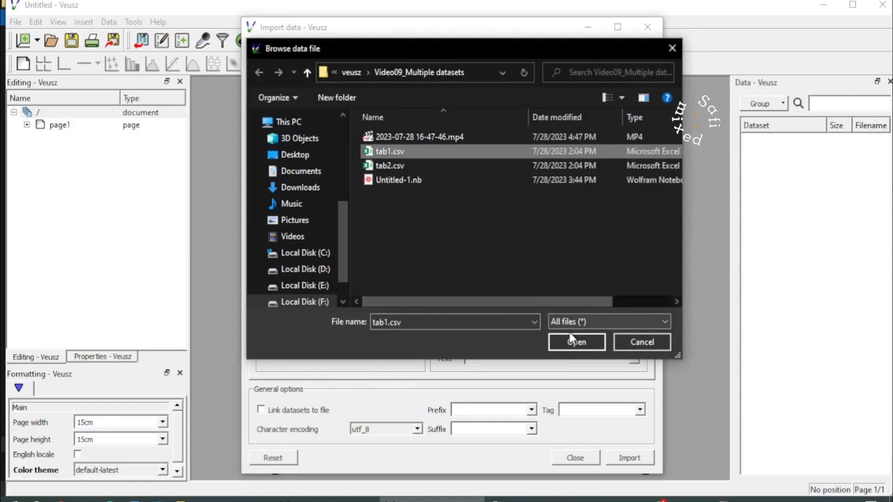
pyautogui.click(576, 342)
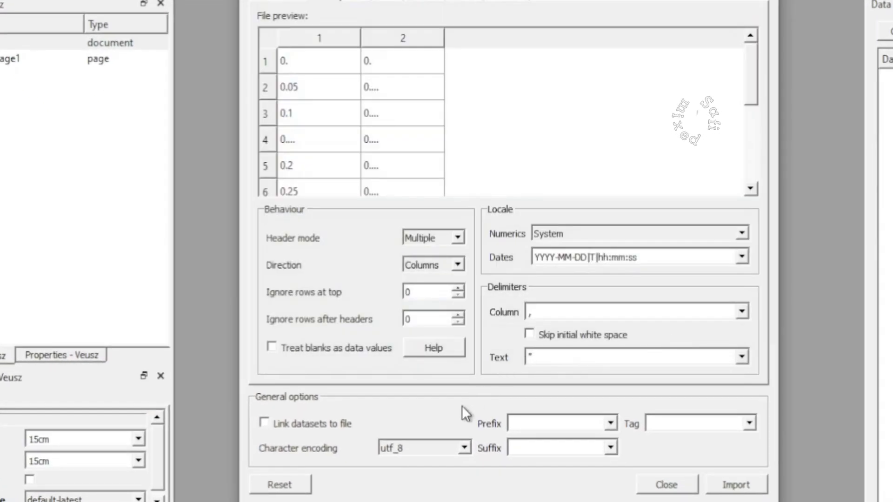
pyautogui.moveTo(499, 389)
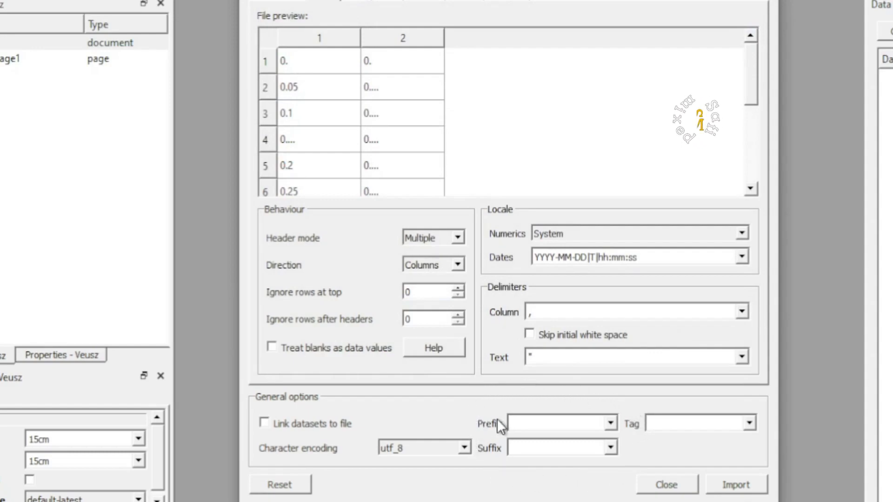
pyautogui.moveTo(543, 419)
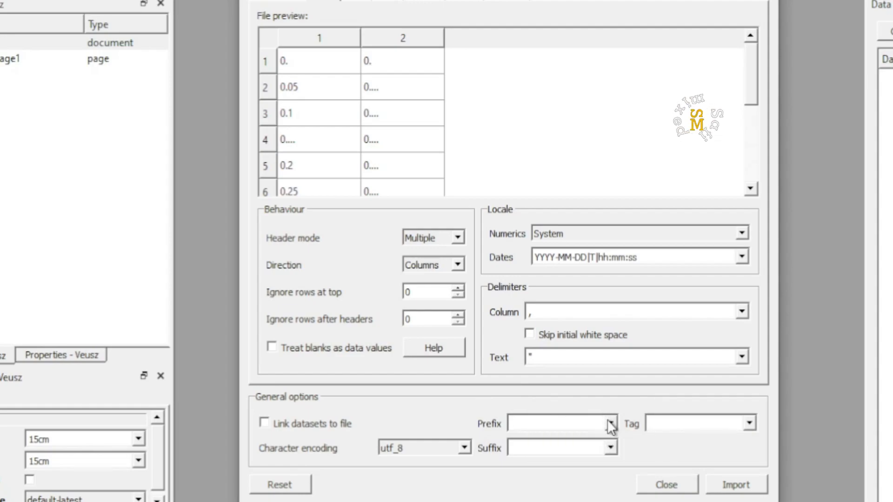
# - Set the dataset prefix to $FILENAME and import tab1.csv as tab1.csvcol1 and tab1.csvcol2
pyautogui.click(611, 424)
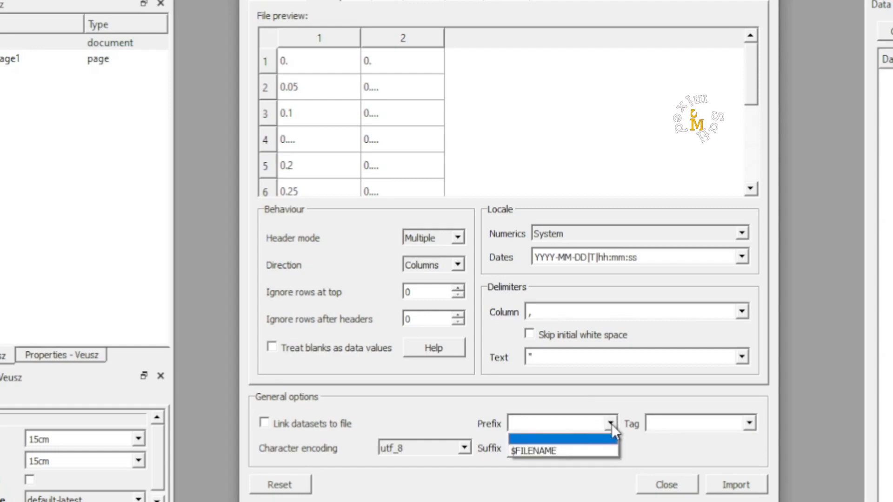
pyautogui.moveTo(571, 460)
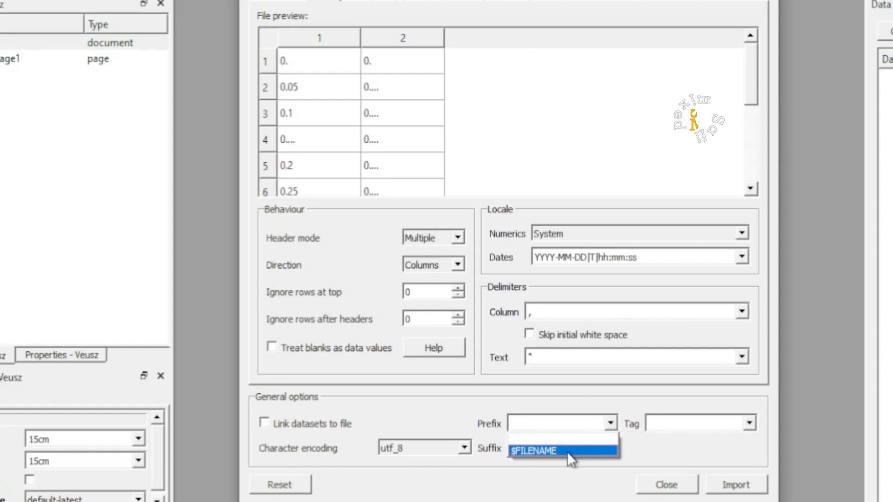
pyautogui.click(534, 450)
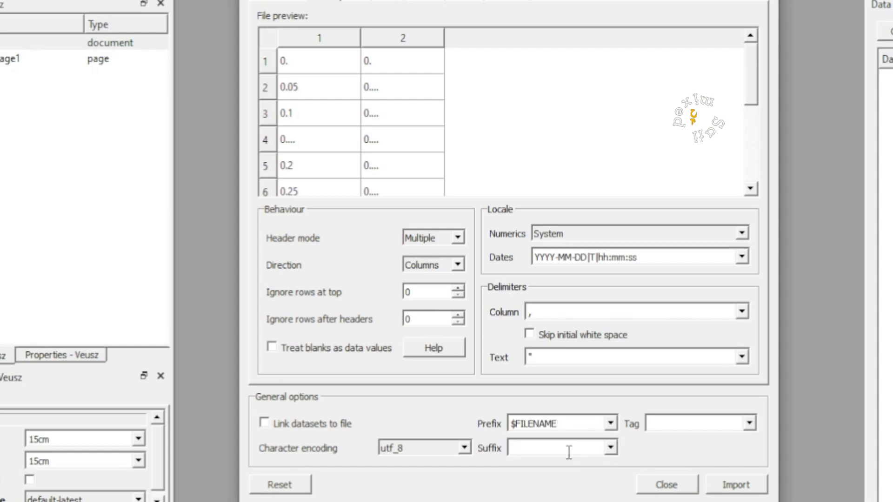
pyautogui.click(736, 484)
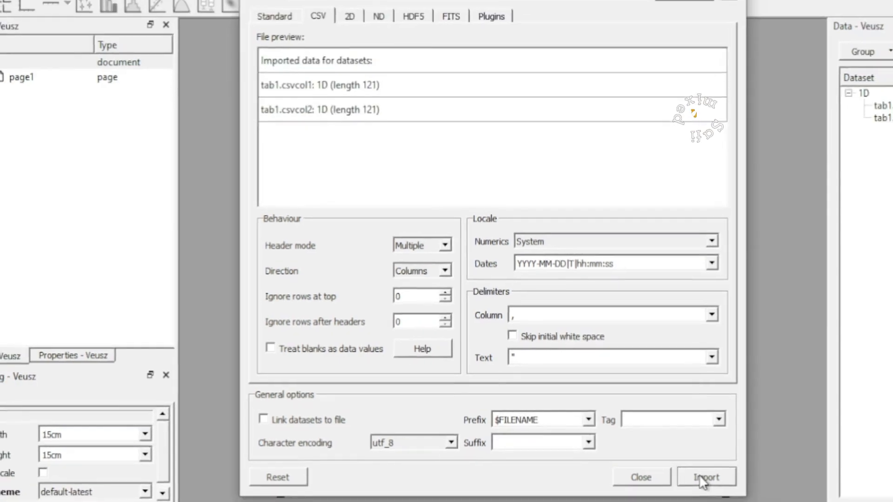
pyautogui.click(705, 477)
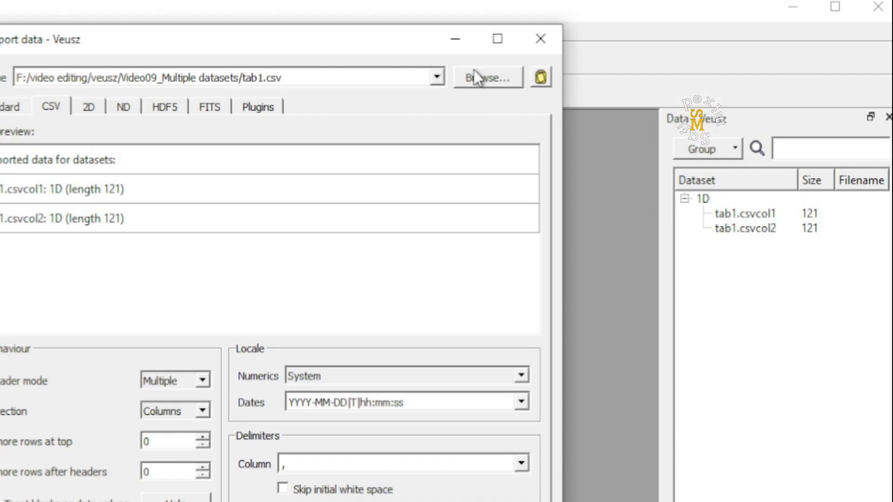
# - Browse to tab2.csv and import it with the filename prefix as tab2.csvcol1 and tab2.csvcol2
pyautogui.click(487, 77)
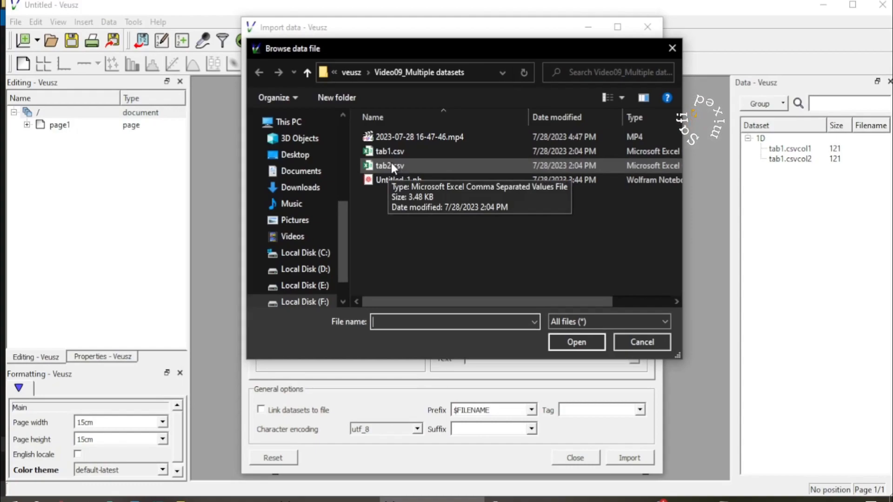
pyautogui.click(389, 165)
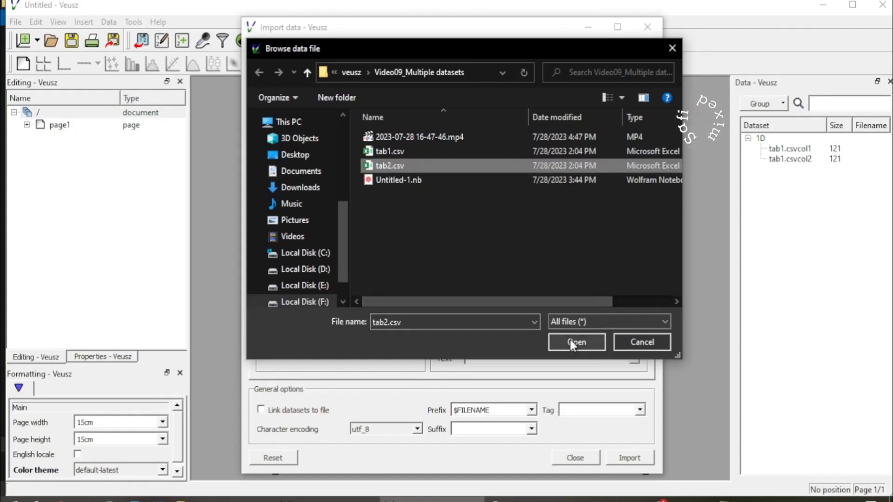
pyautogui.click(575, 343)
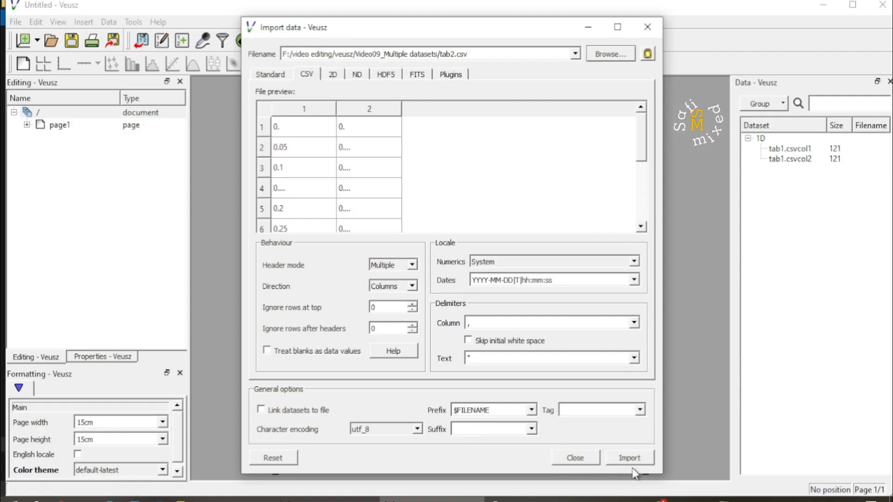
pyautogui.click(629, 457)
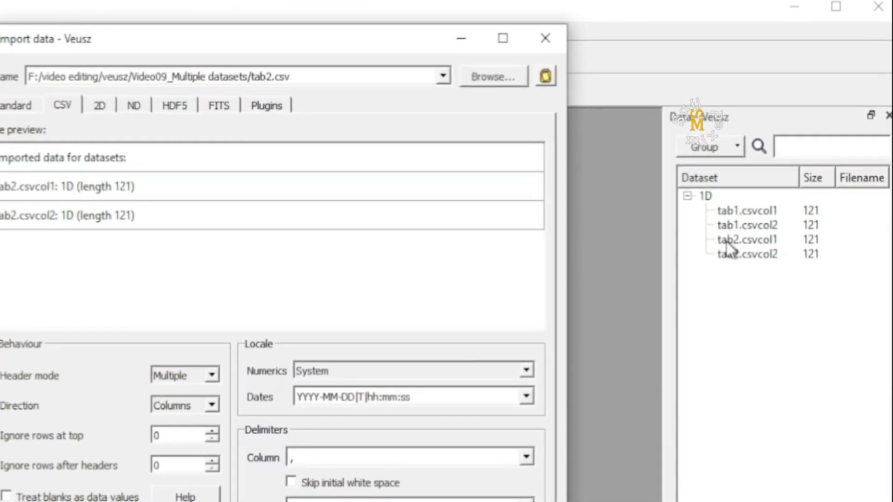
pyautogui.moveTo(769, 275)
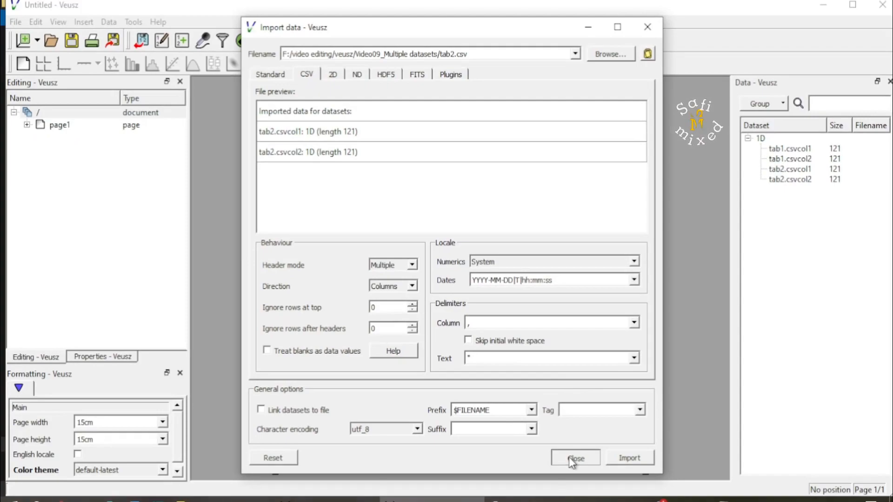
# - Close the Import dialog and select graph1 in the Editing tree
pyautogui.click(575, 458)
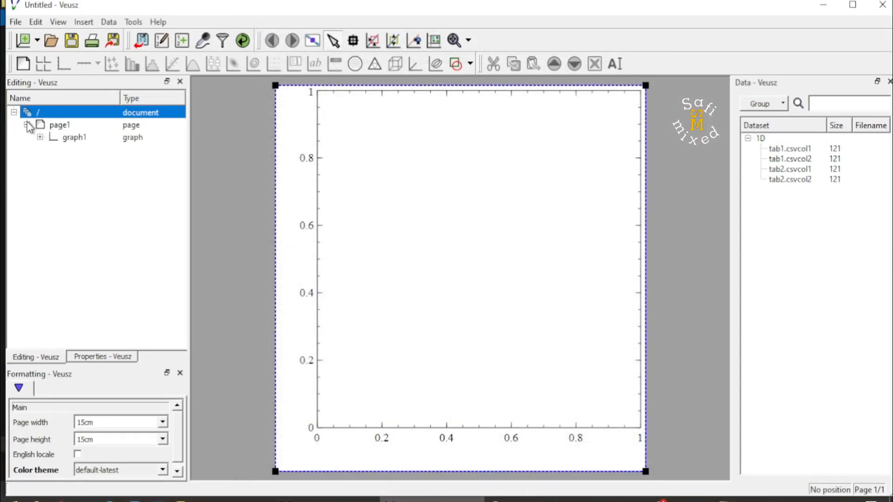
pyautogui.click(40, 137)
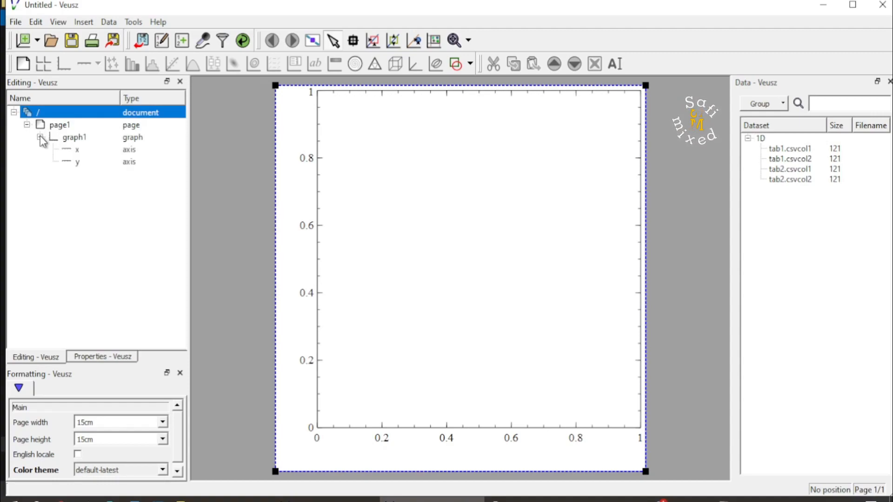
pyautogui.click(74, 137)
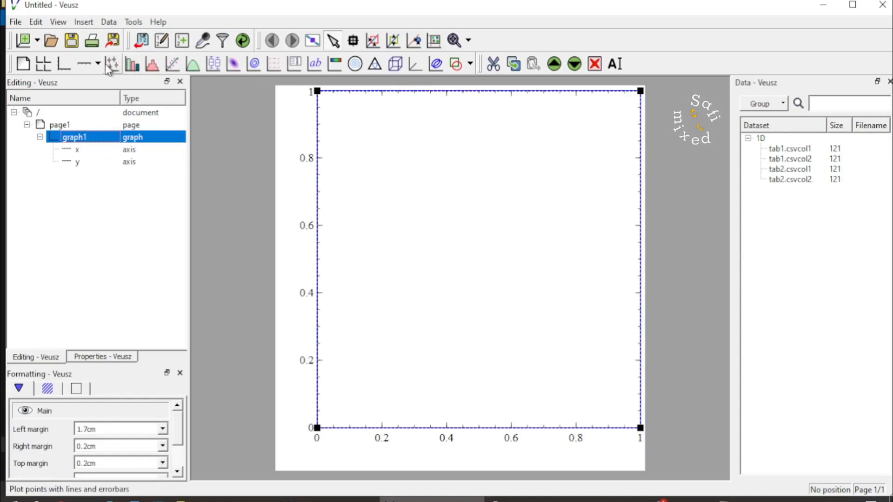
# - Add two xy point plots, xy1 and xy2, to graph1 and select xy1
pyautogui.click(112, 63)
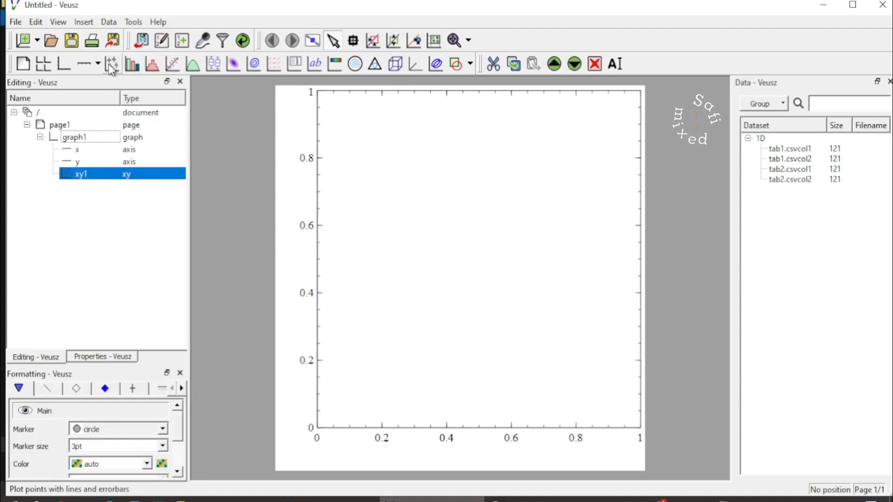
pyautogui.click(111, 63)
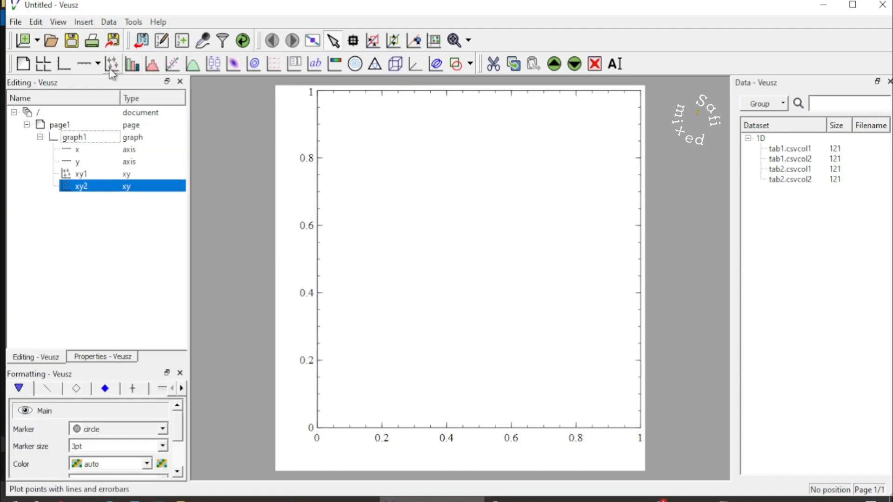
pyautogui.click(81, 173)
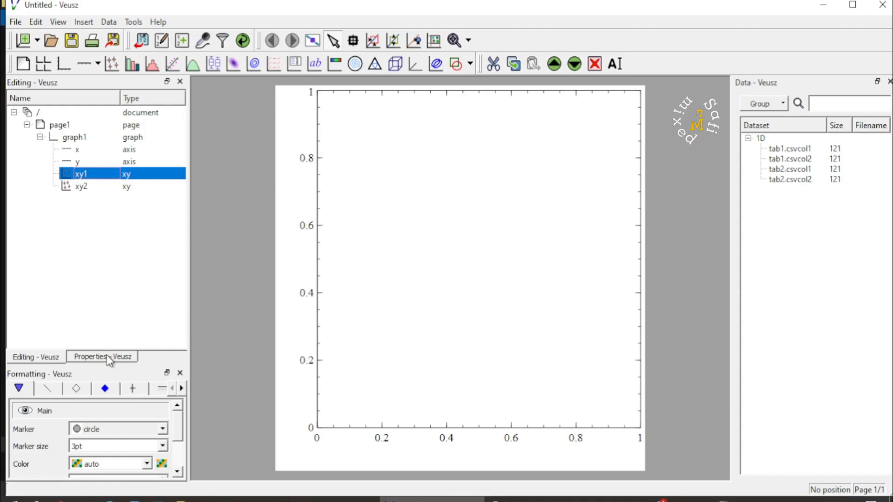
# - Set xy1's X data to tab1.csvcol1 and Y data to tab1.csvcol2, then select xy2
pyautogui.click(102, 358)
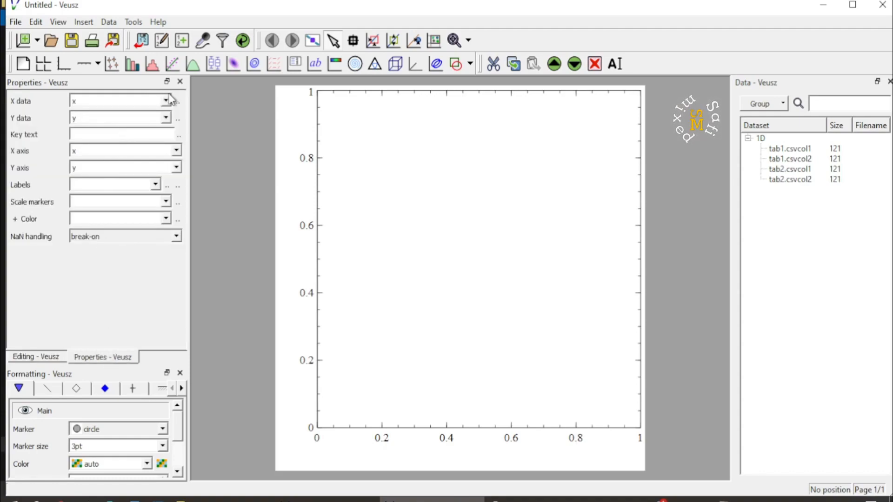
pyautogui.click(165, 101)
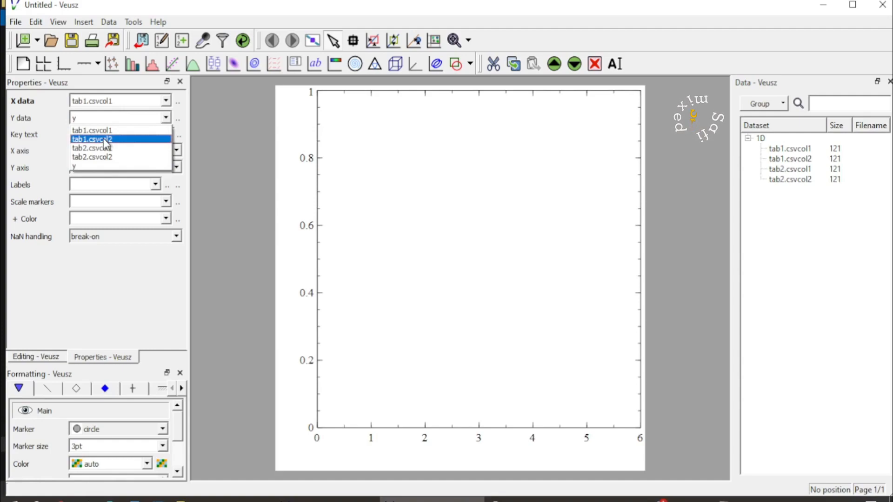
pyautogui.click(91, 139)
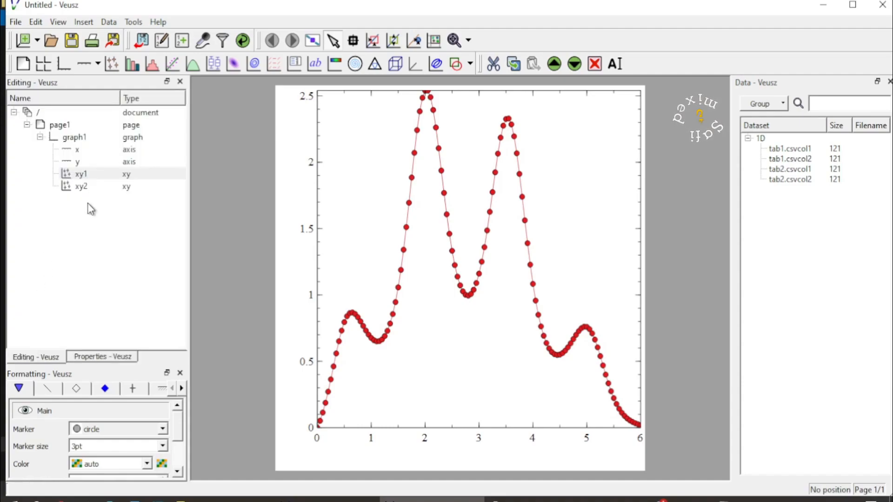
pyautogui.click(81, 186)
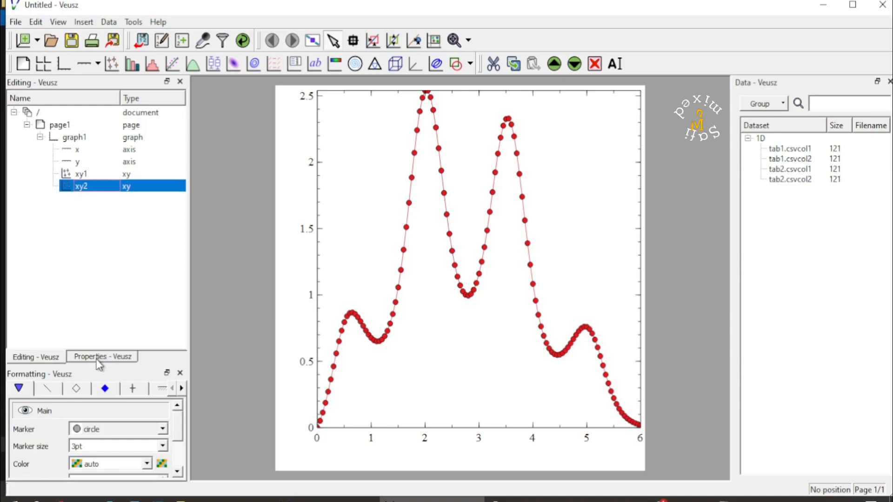
# - Set xy2's X data to tab2.csvcol1 and Y data to tab2.csvcol2, drawing the blue curve
pyautogui.click(102, 357)
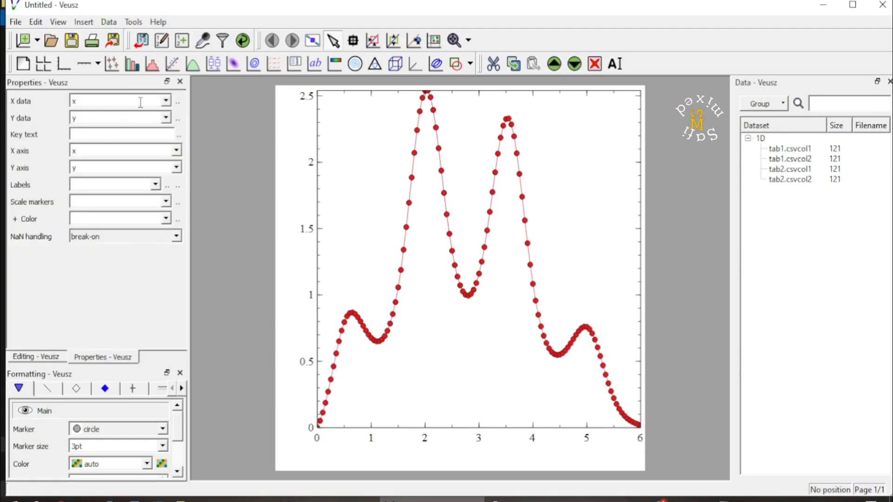
pyautogui.moveTo(167, 105)
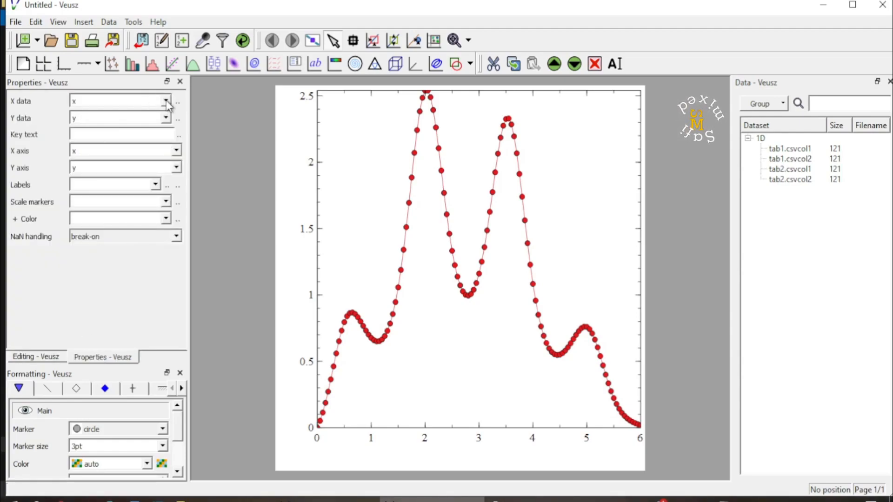
pyautogui.click(165, 101)
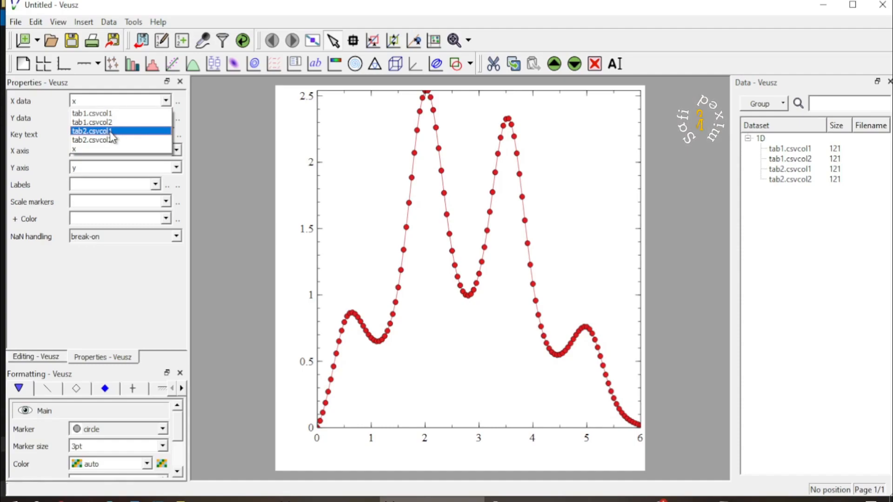
pyautogui.click(91, 131)
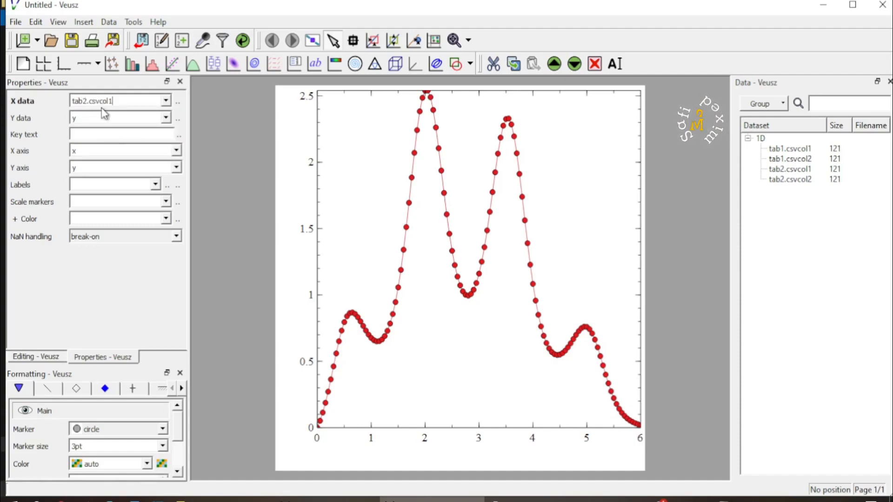
pyautogui.click(165, 118)
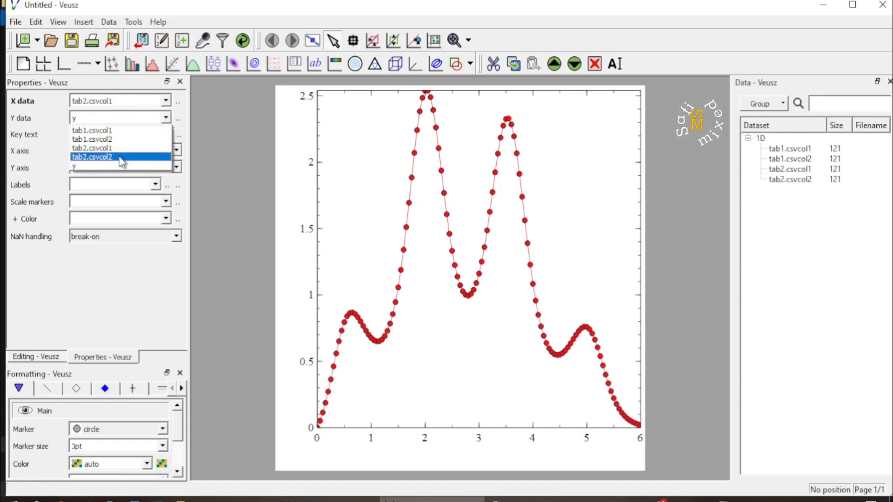
pyautogui.click(93, 157)
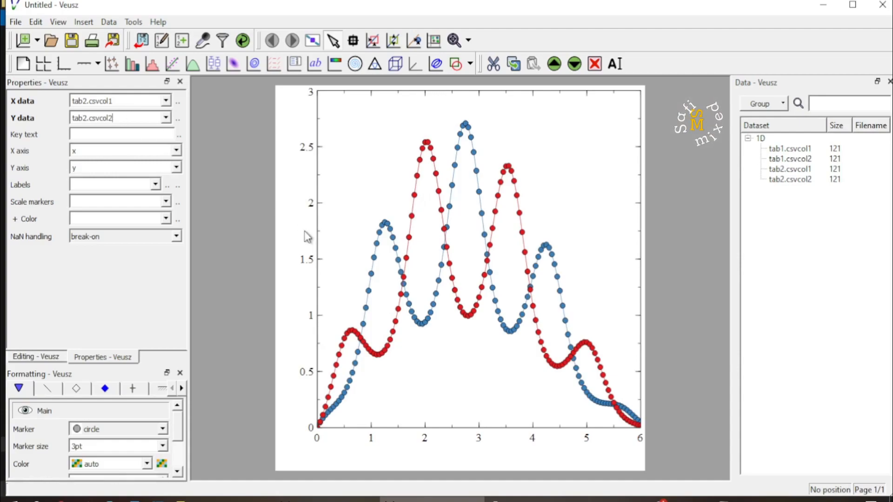
pyautogui.moveTo(571, 308)
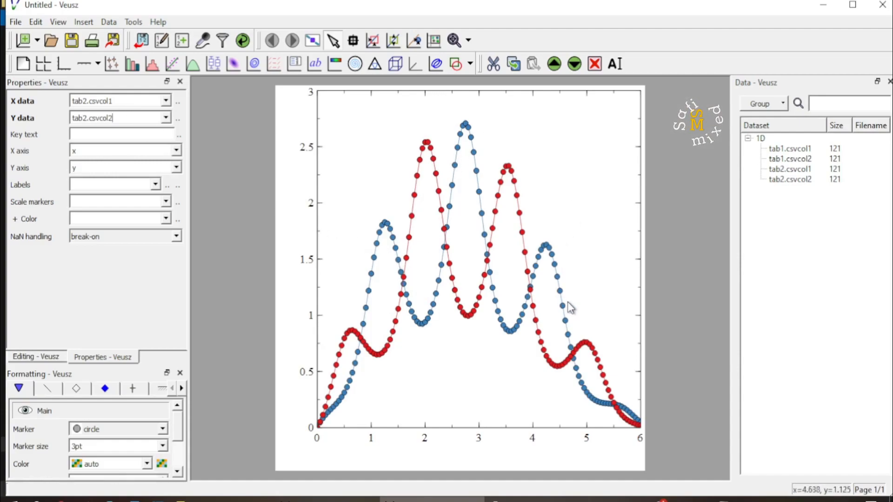
pyautogui.moveTo(436, 261)
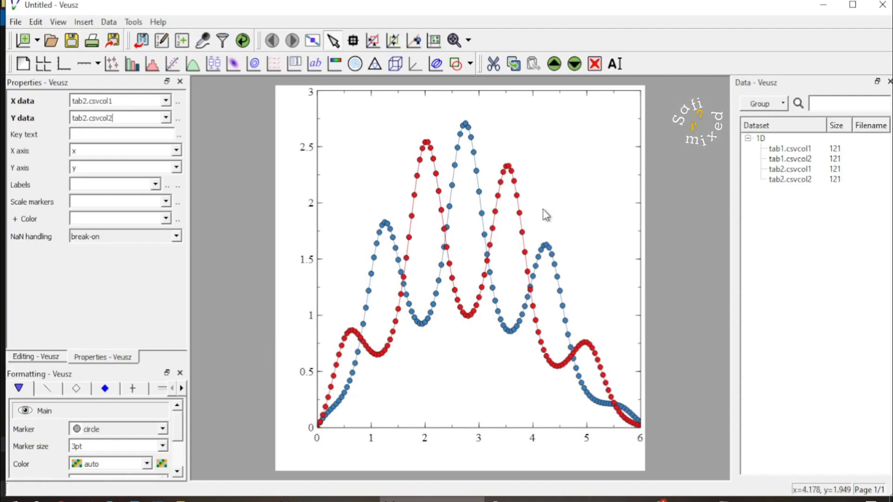
pyautogui.moveTo(399, 249)
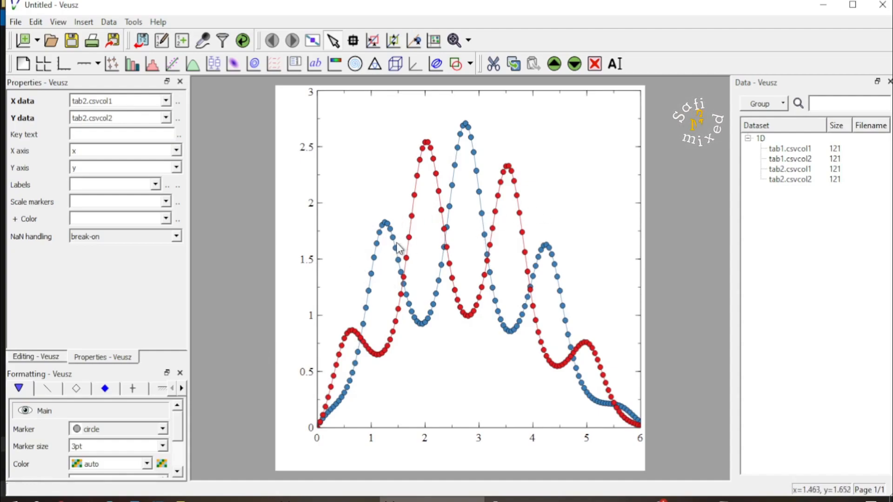
pyautogui.moveTo(562, 228)
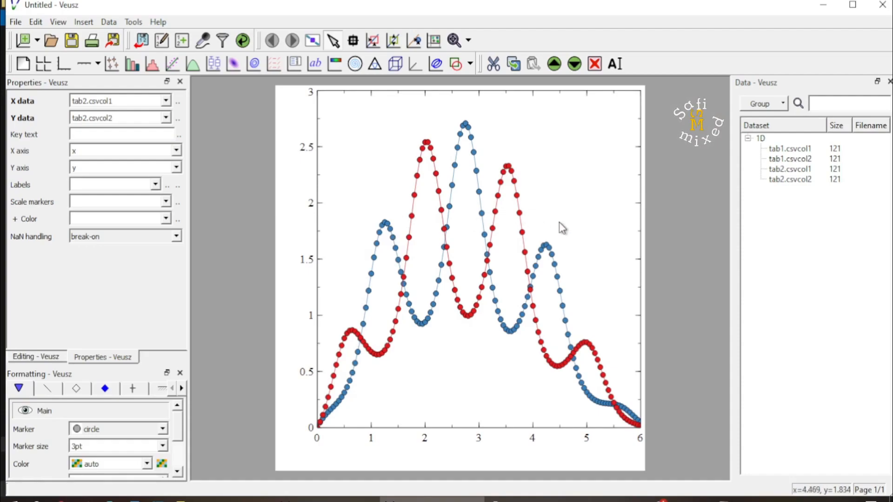
pyautogui.moveTo(565, 228)
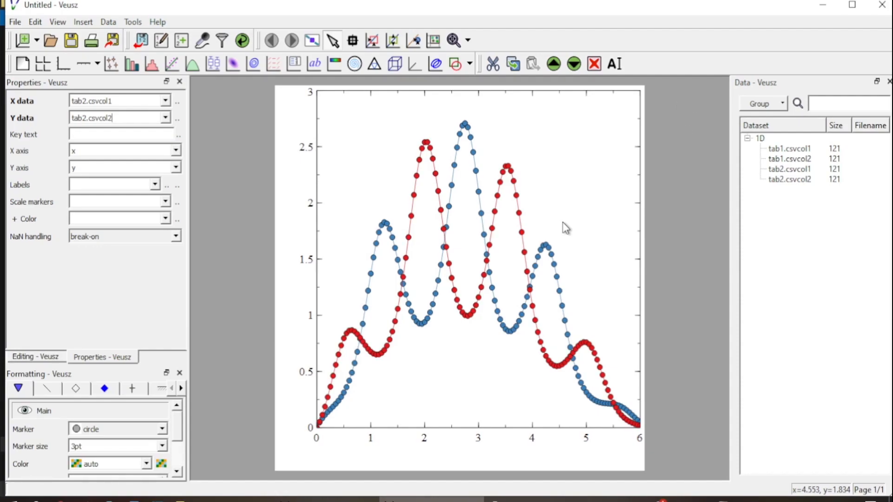
pyautogui.moveTo(592, 207)
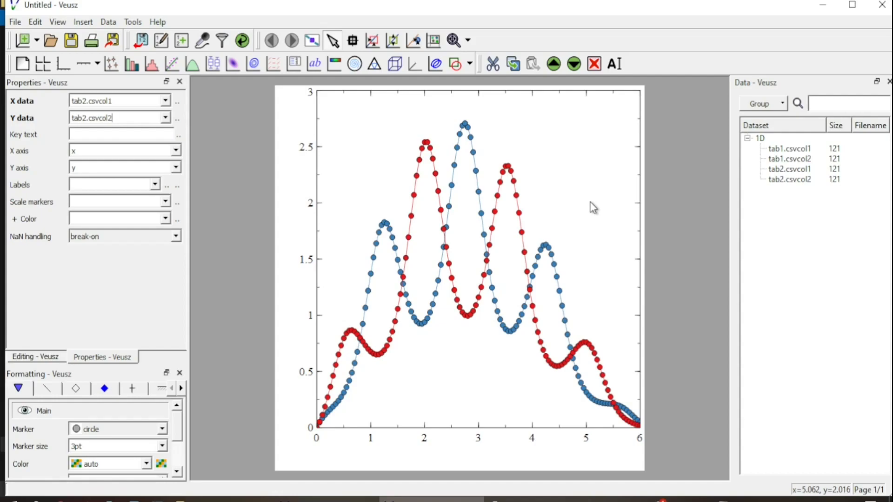